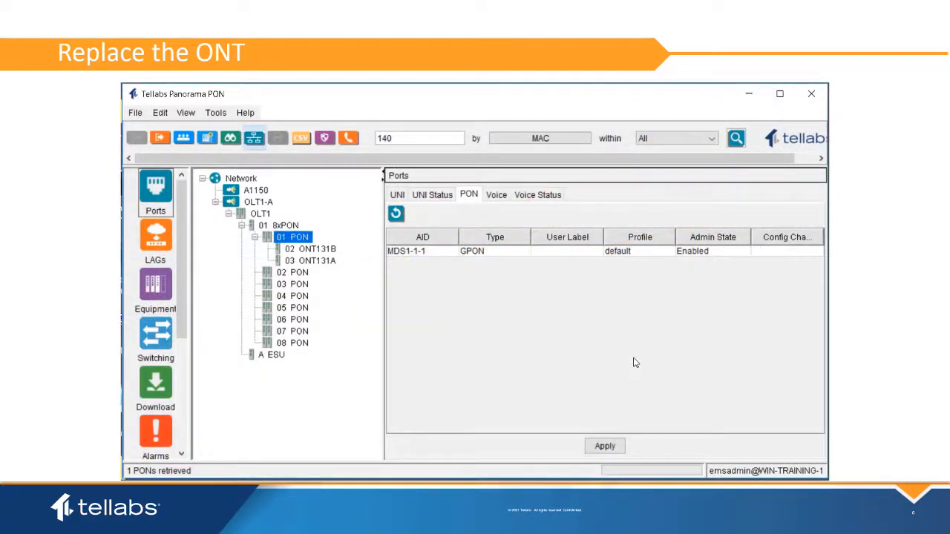
mouse_move(626, 362)
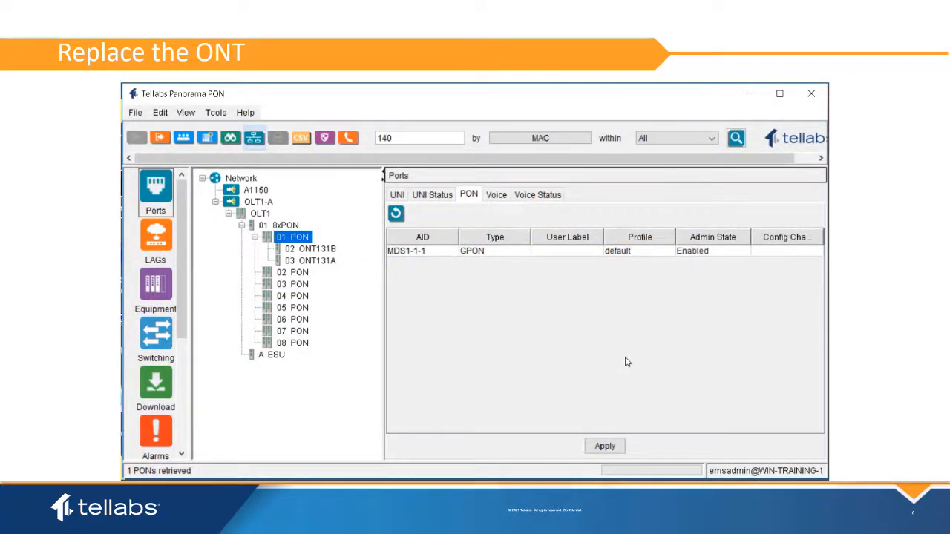
mouse_move(617, 258)
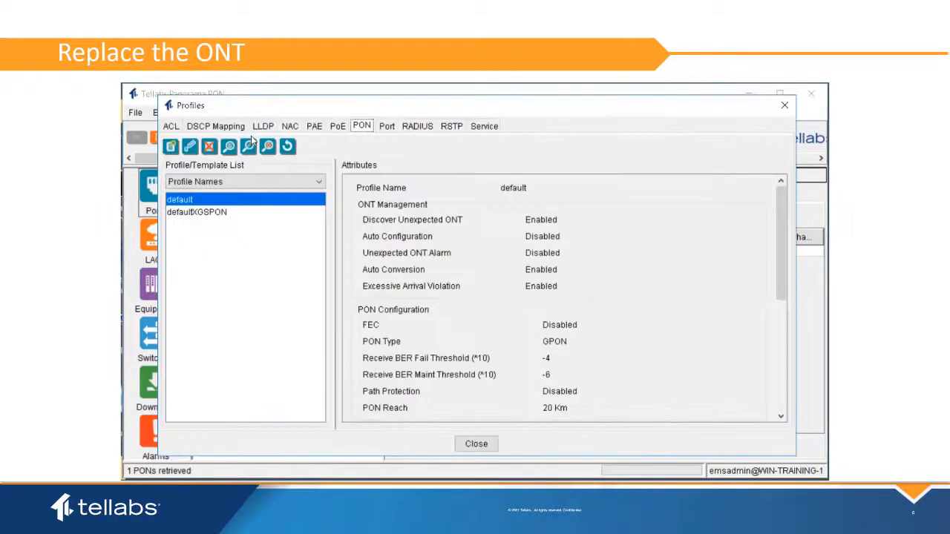
mouse_move(579, 238)
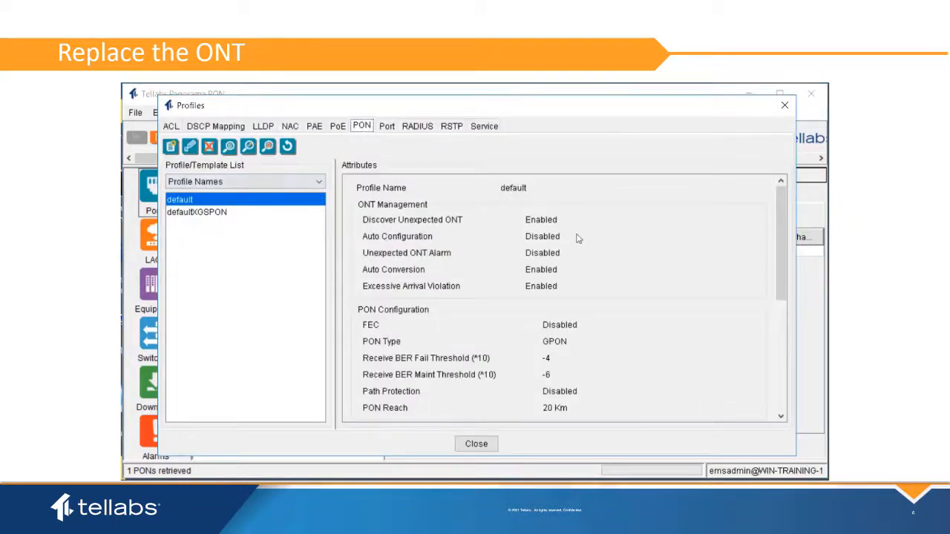
mouse_move(573, 273)
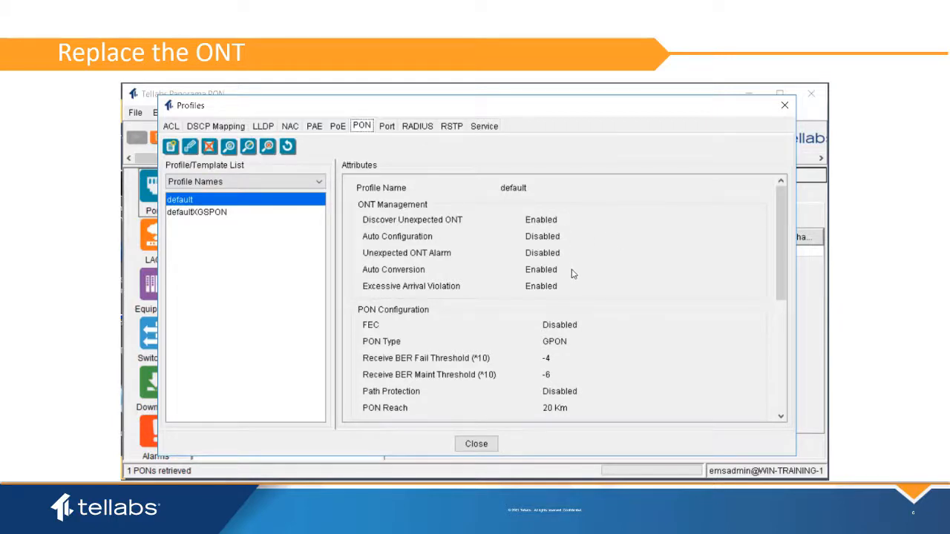
mouse_move(571, 295)
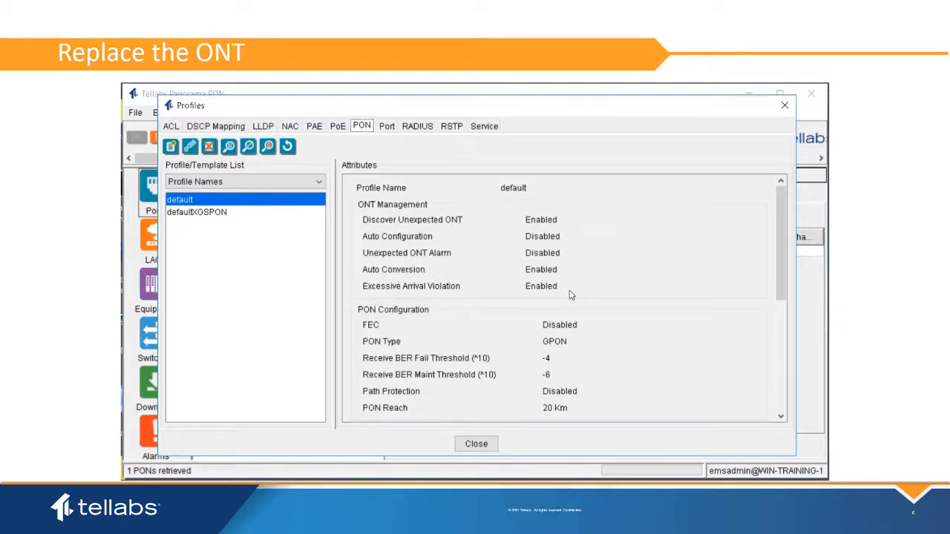
mouse_move(570, 279)
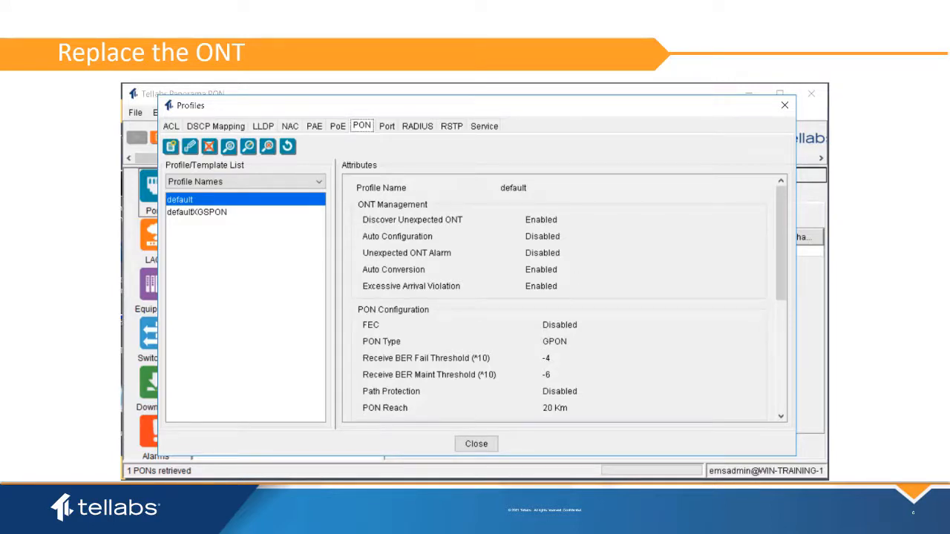
Step: Close the Profiles window after reviewing the default PON profile attributes
left_click(475, 443)
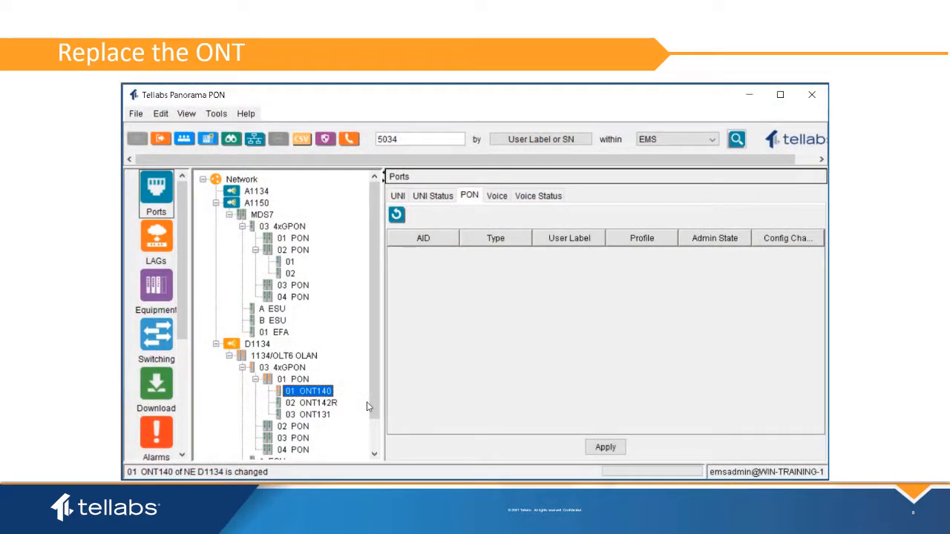
mouse_move(275, 402)
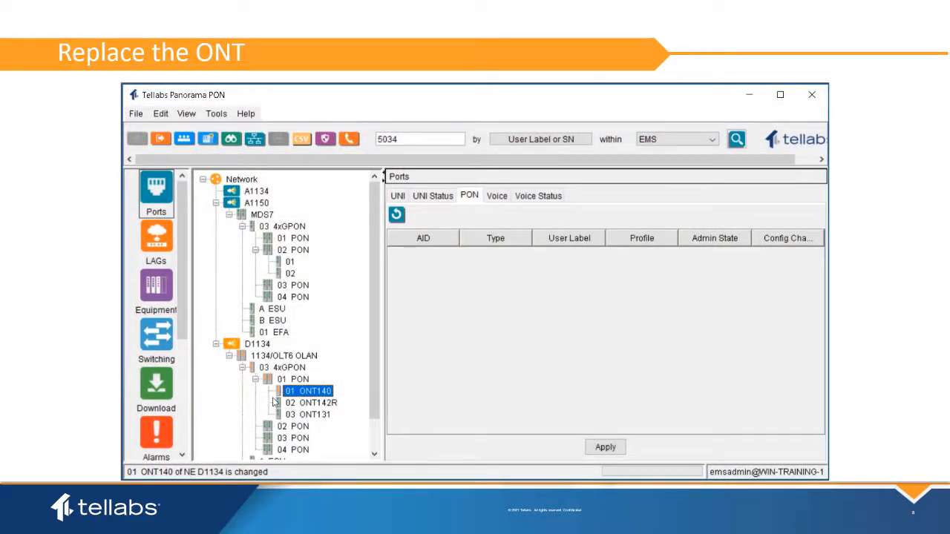
Step: Show the Properties window for ONT140 under D1134 from its context menu
right_click(307, 392)
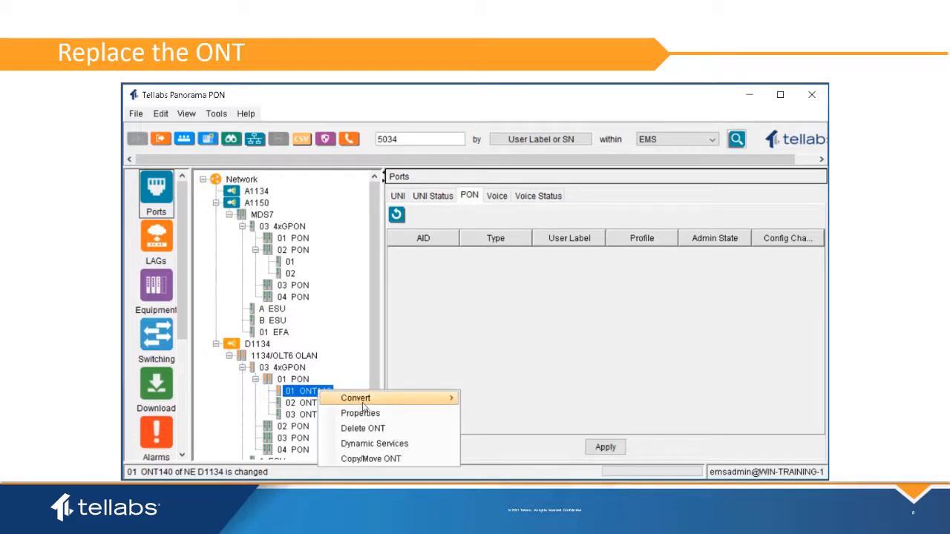
left_click(359, 412)
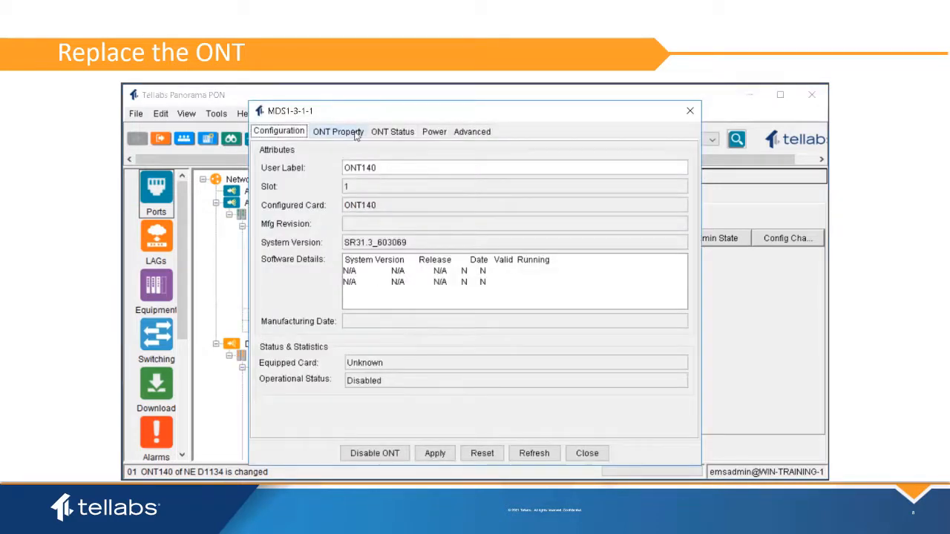
left_click(338, 131)
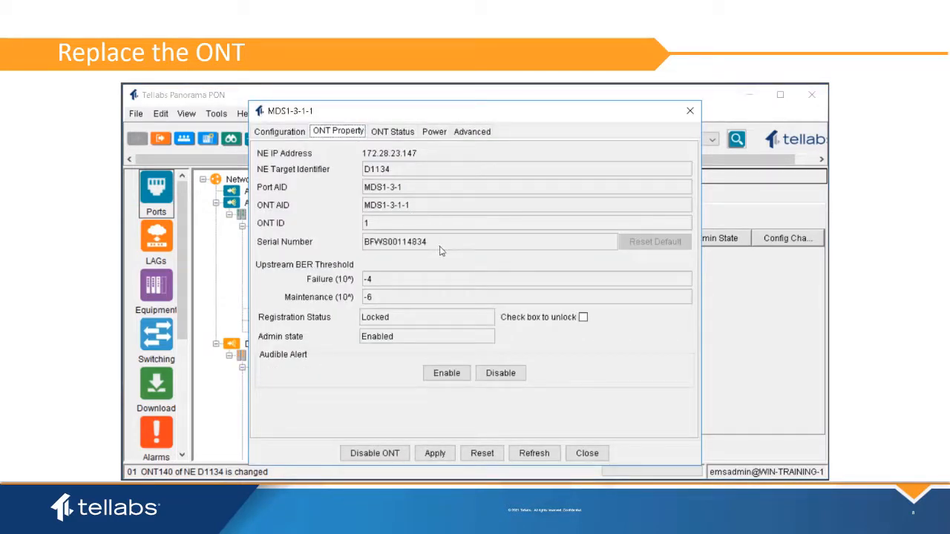
mouse_move(583, 318)
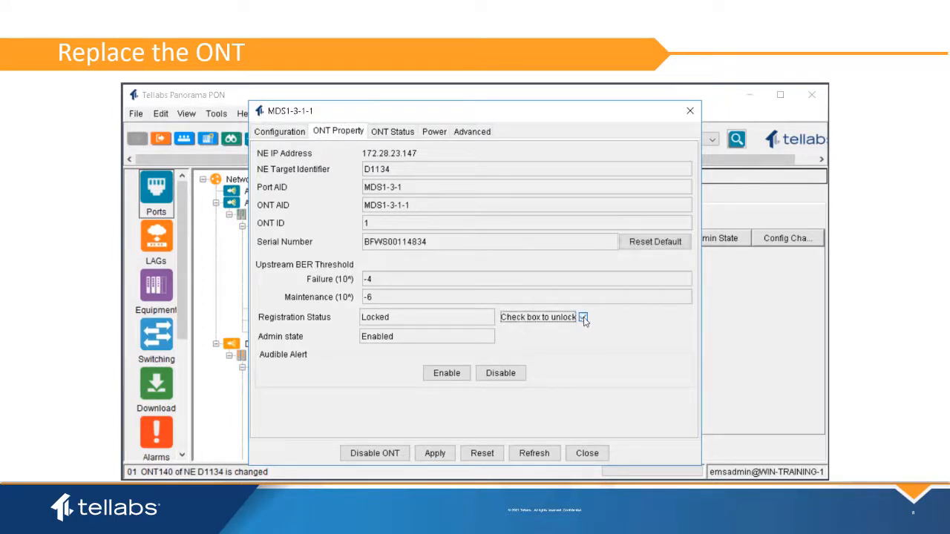
left_click(583, 318)
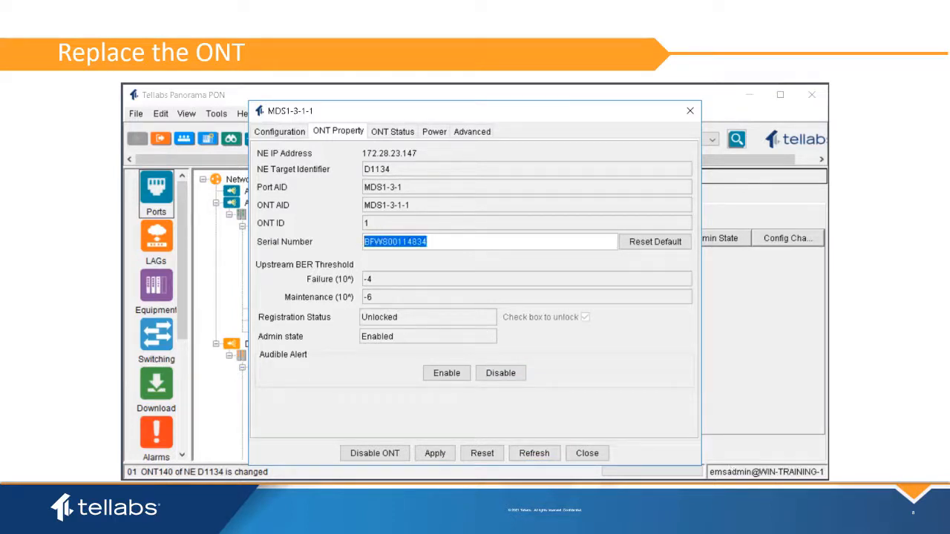
type("BFWS00115034")
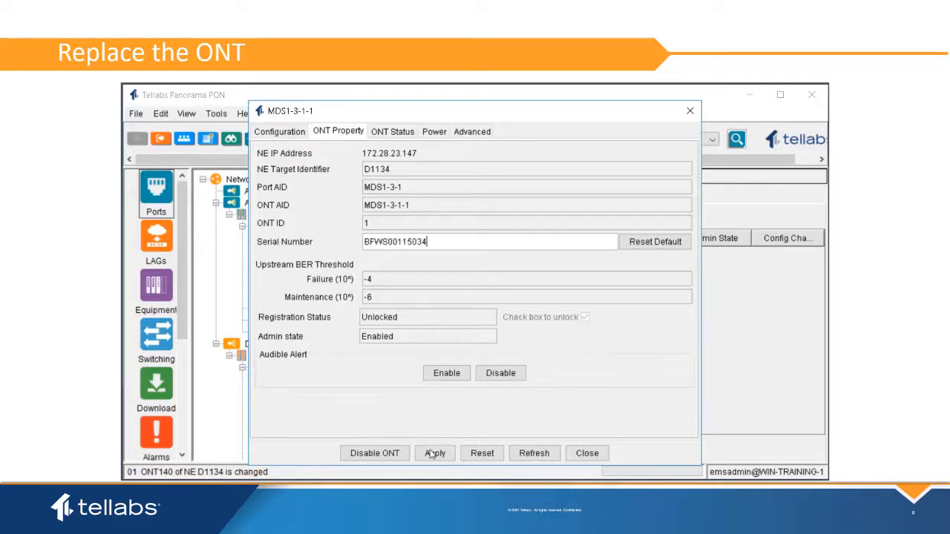
left_click(433, 453)
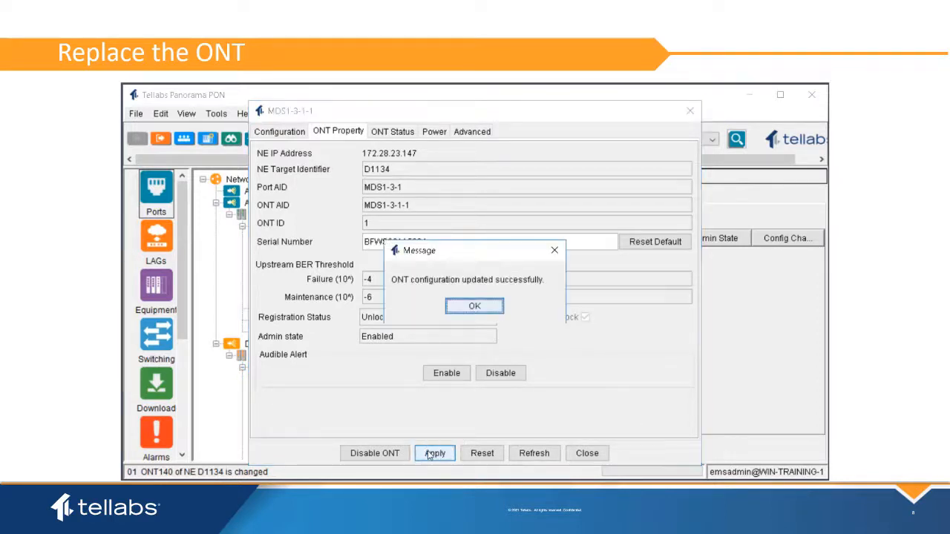
left_click(473, 305)
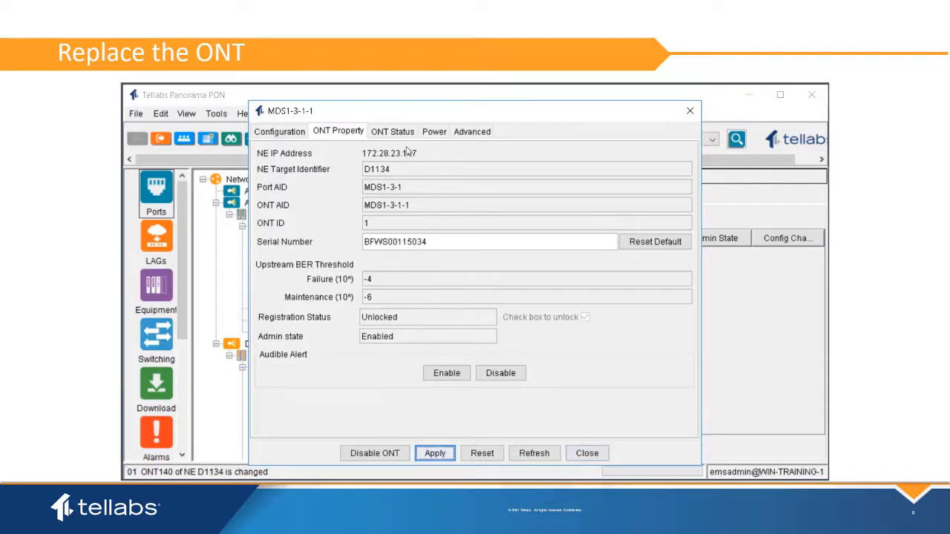
Step: Refresh the ONT Status readings until ONT140 shows ACTV, then close the properties
left_click(392, 131)
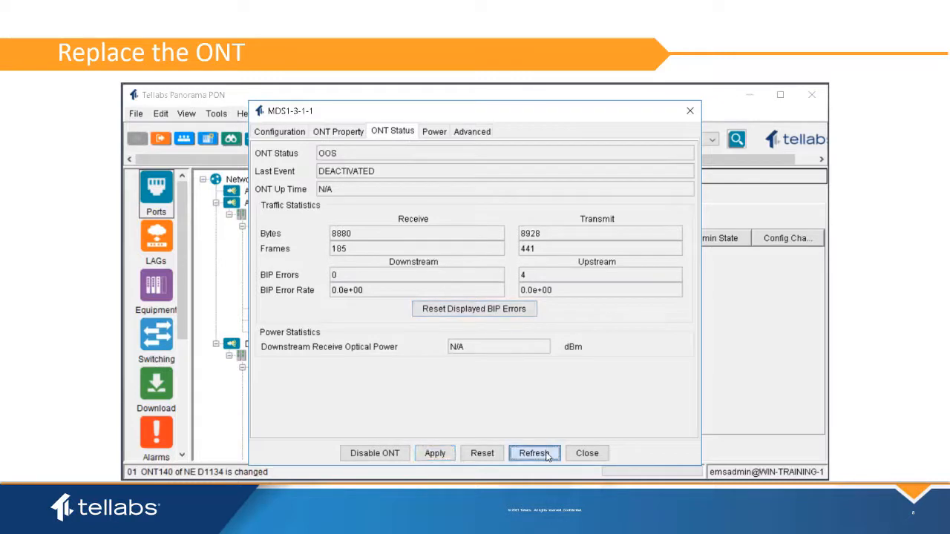
left_click(534, 453)
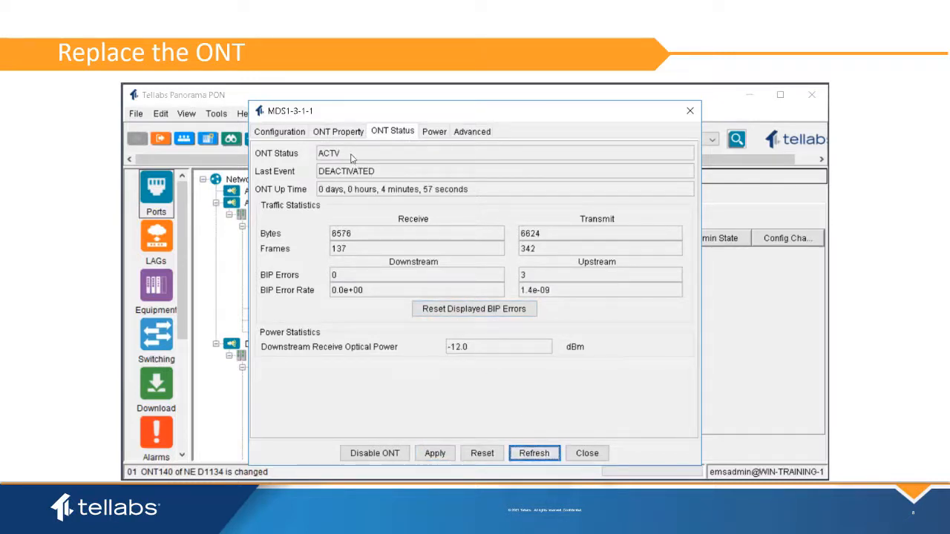
double_click(329, 153)
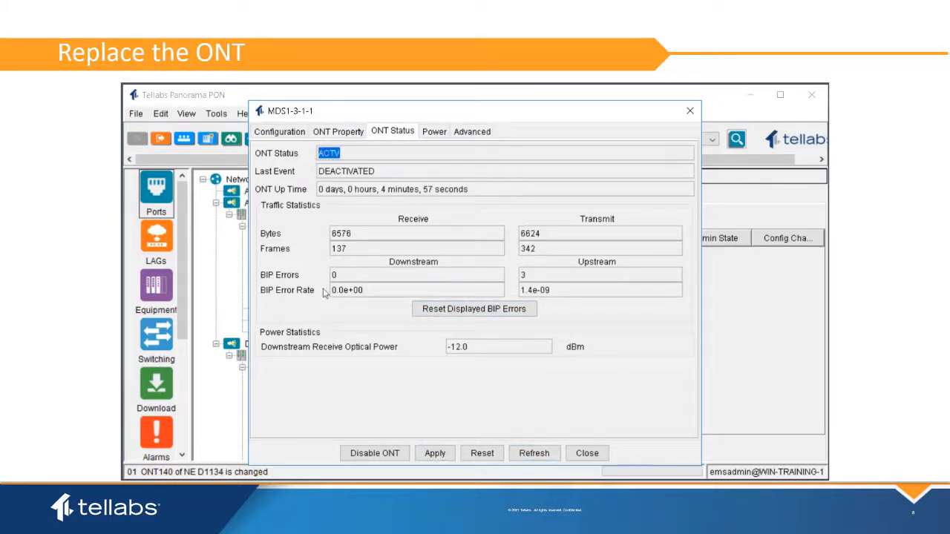
left_click(586, 453)
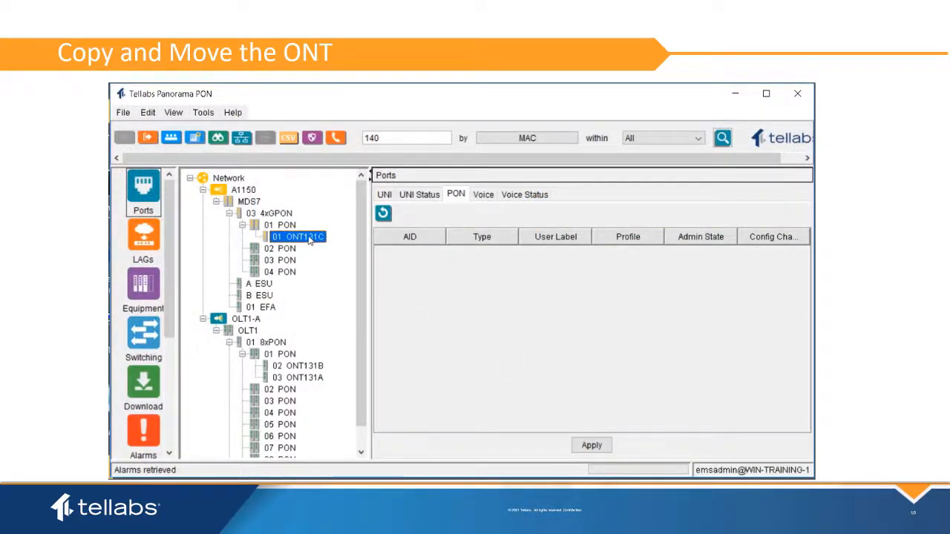
Step: Start Copy/Move ONT for ONT131C and choose OLT1-A as the target OLT
right_click(297, 236)
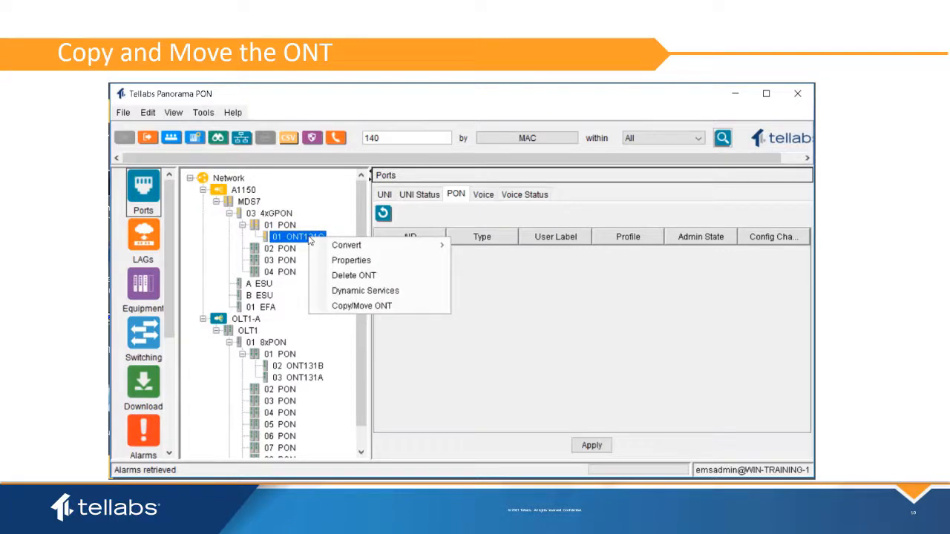
mouse_move(354, 275)
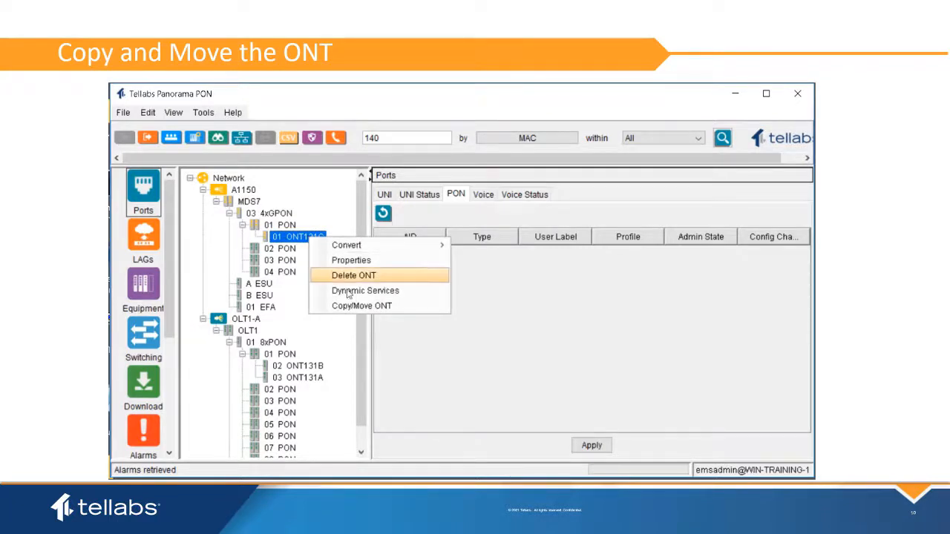
left_click(362, 305)
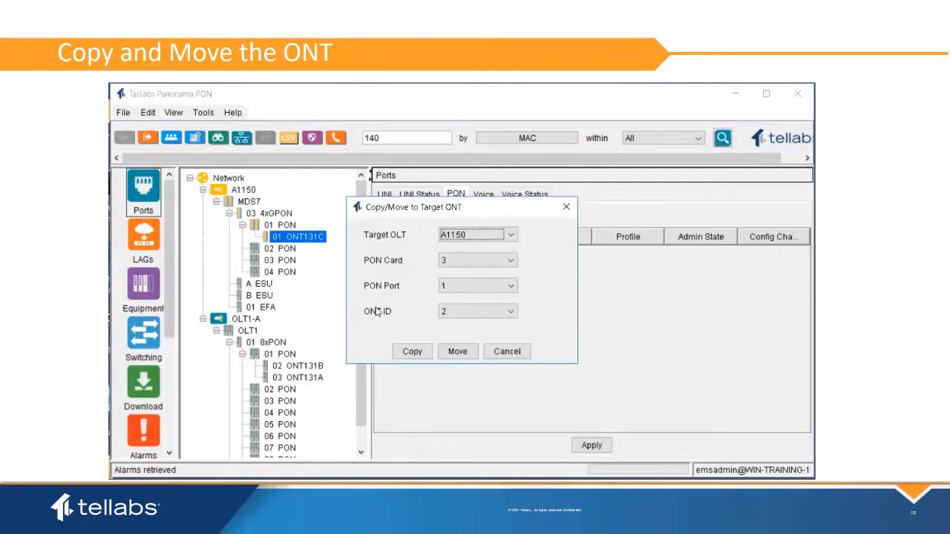
left_click(510, 235)
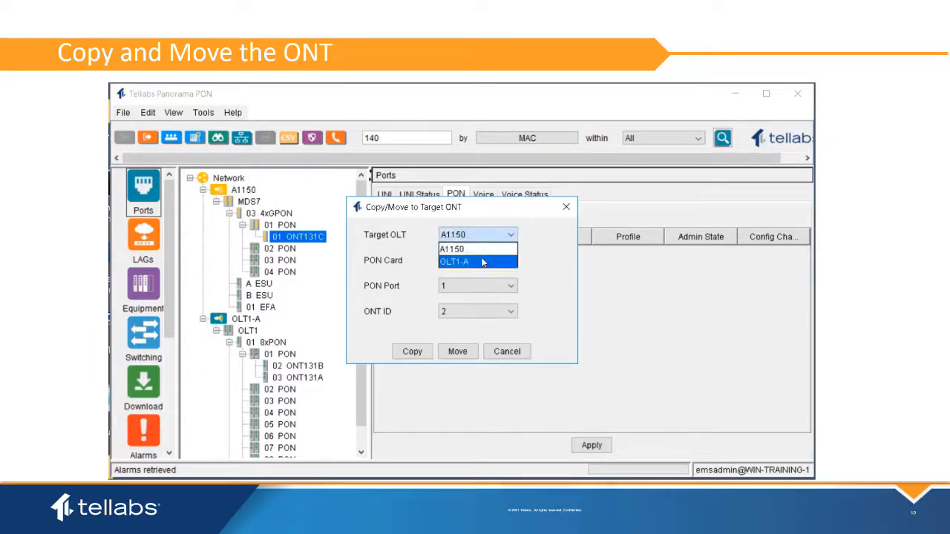
left_click(454, 261)
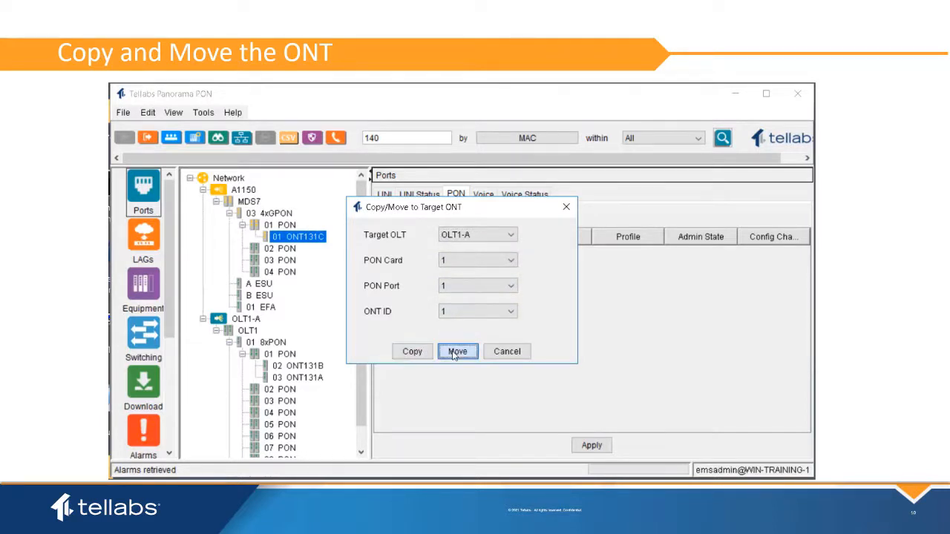
Step: Move ONT131C's provisioning to OLT1-A, confirm success, and select it under OLT1
left_click(457, 350)
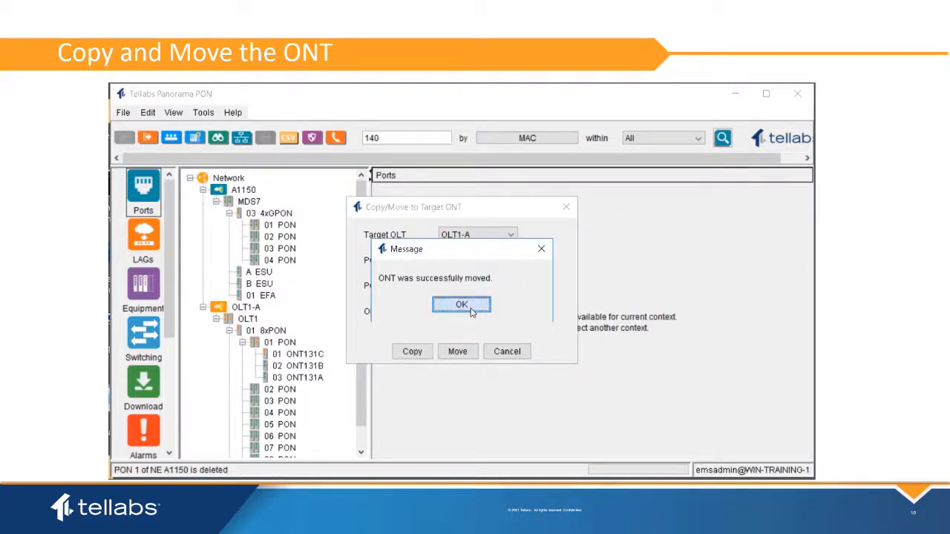
left_click(460, 304)
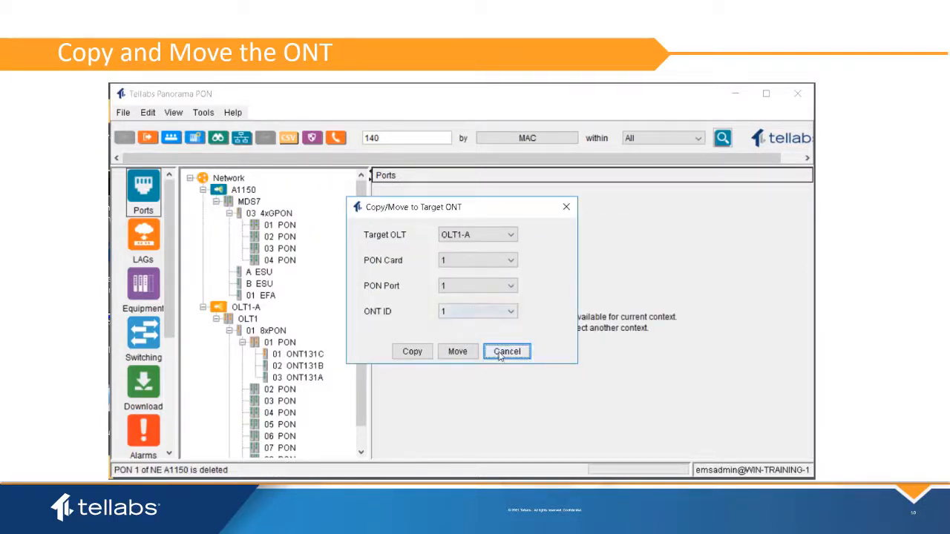
left_click(508, 350)
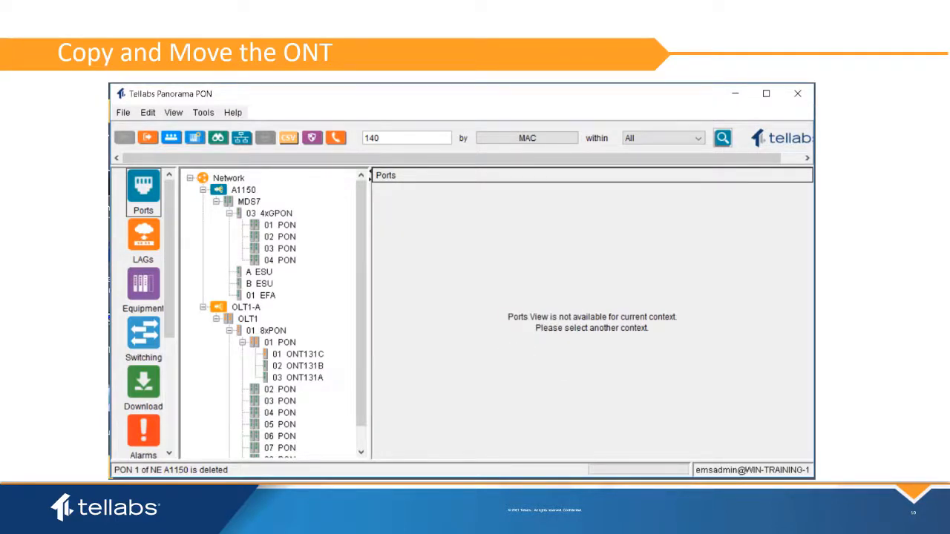
left_click(303, 353)
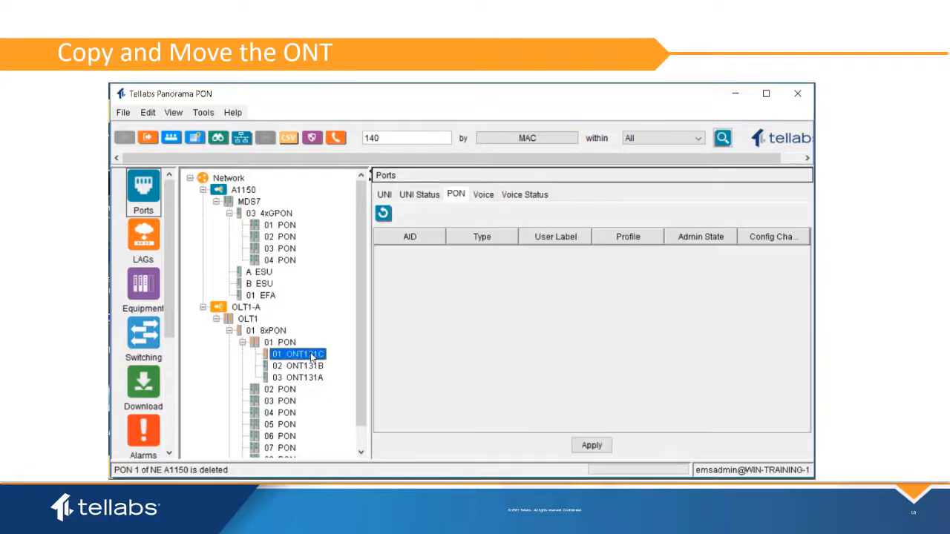